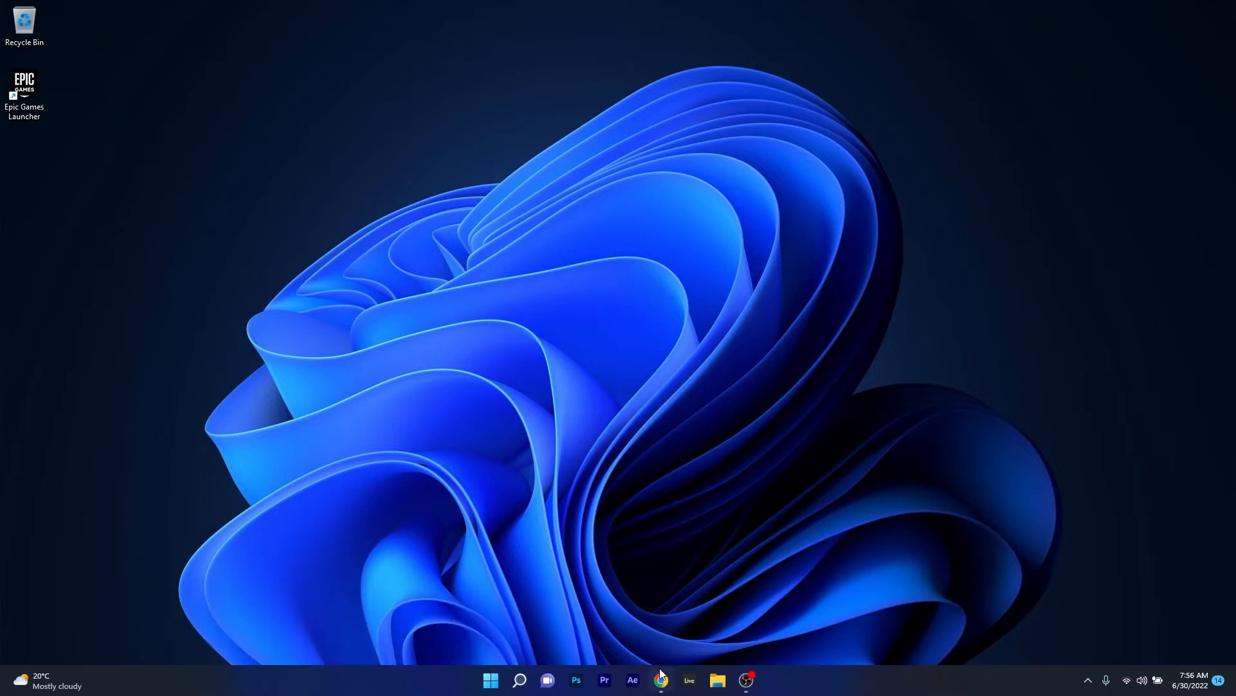
- Load status.epicgames.com in Chrome to confirm all Epic systems are operational
left_click(660, 680)
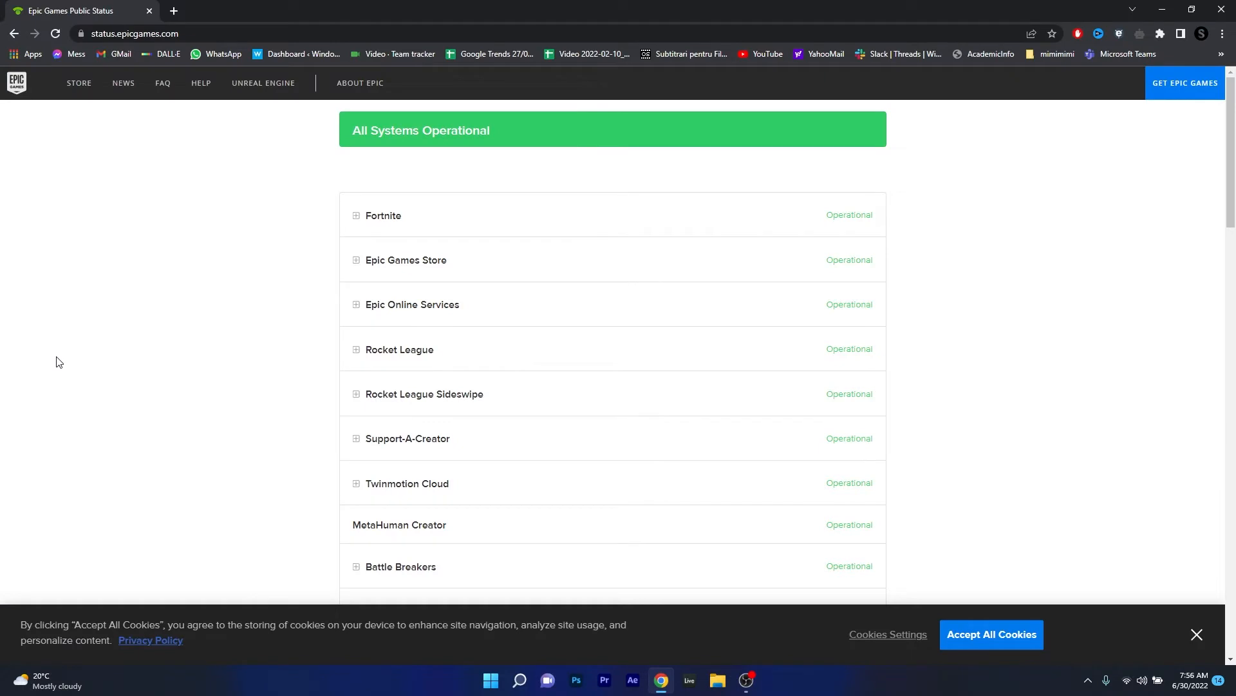
mouse_move(165, 310)
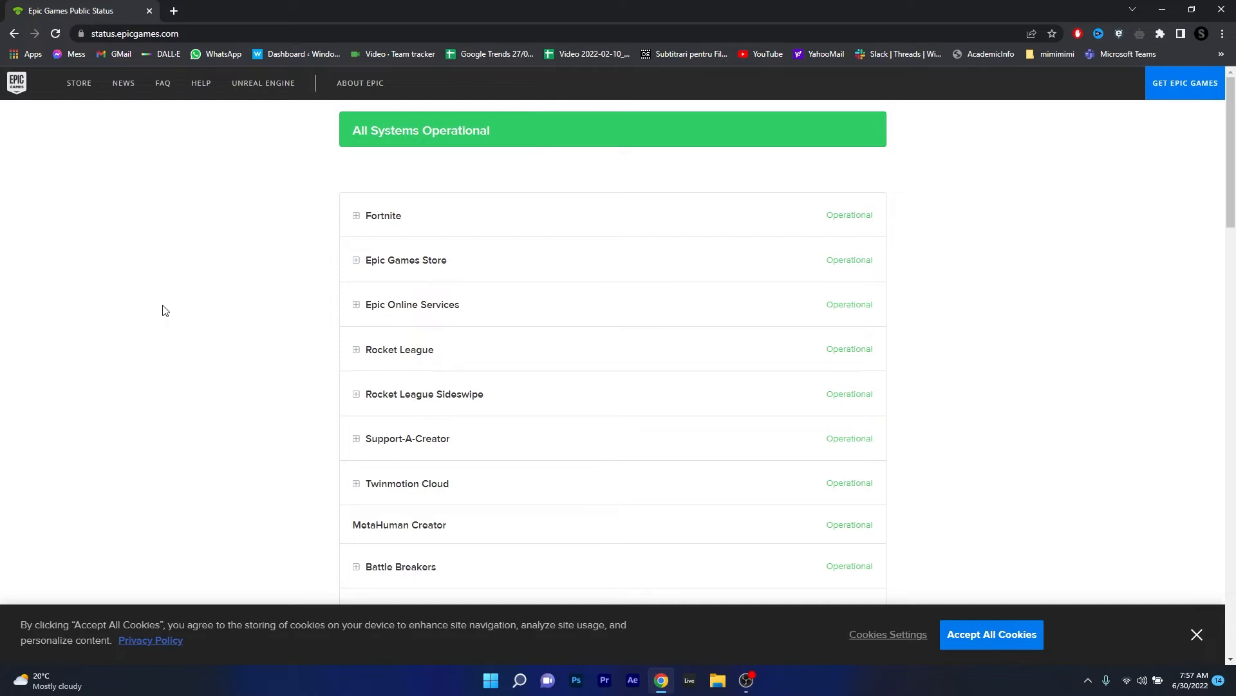
mouse_move(1070, 257)
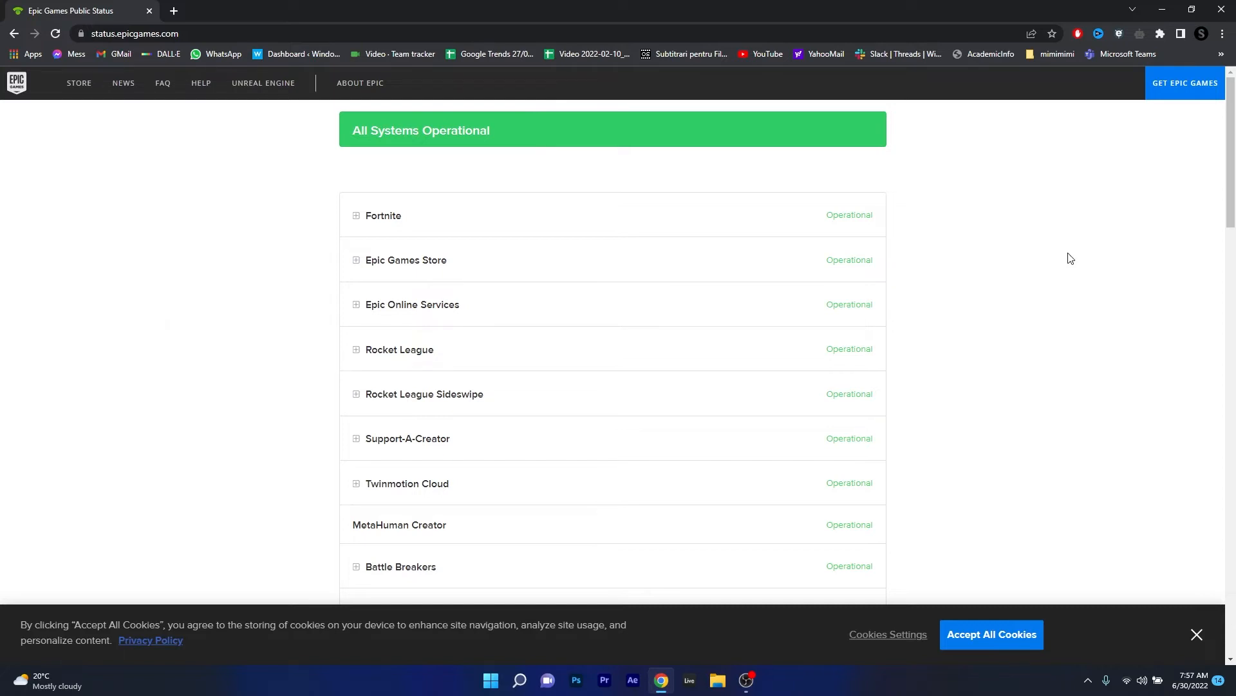
mouse_move(1161, 8)
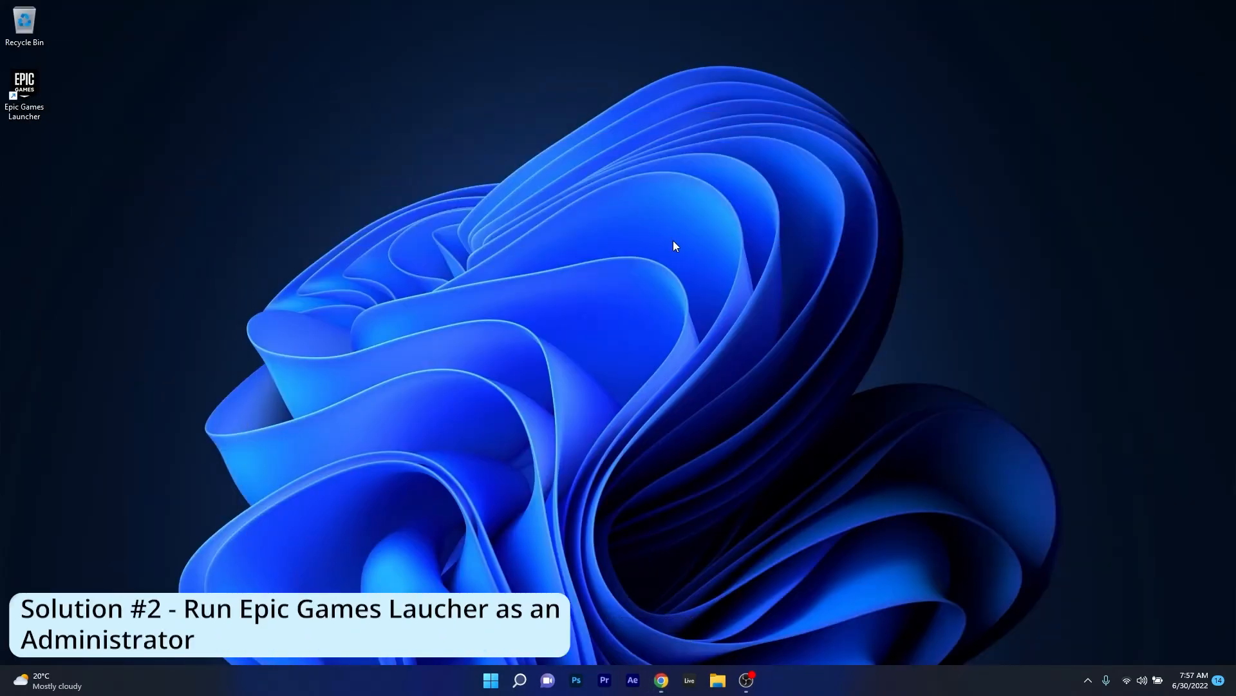
mouse_move(646, 245)
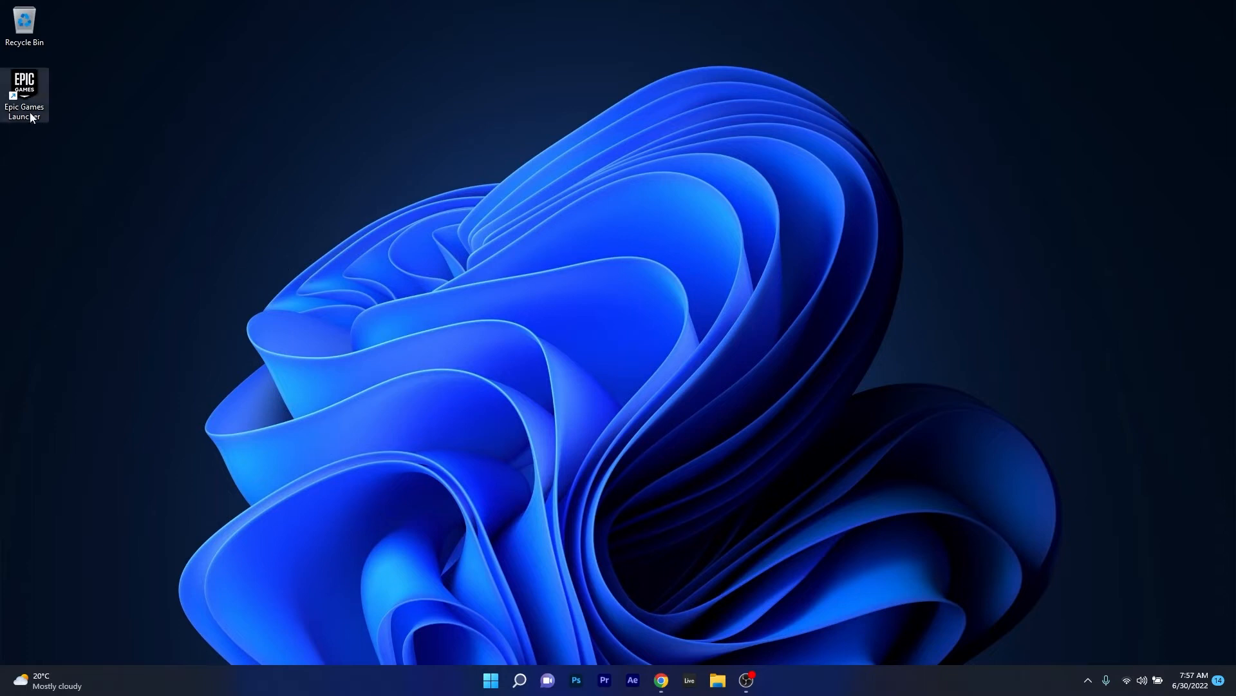
- Run Epic Games Launcher as administrator from its desktop icon, then close the sign-in window
right_click(23, 90)
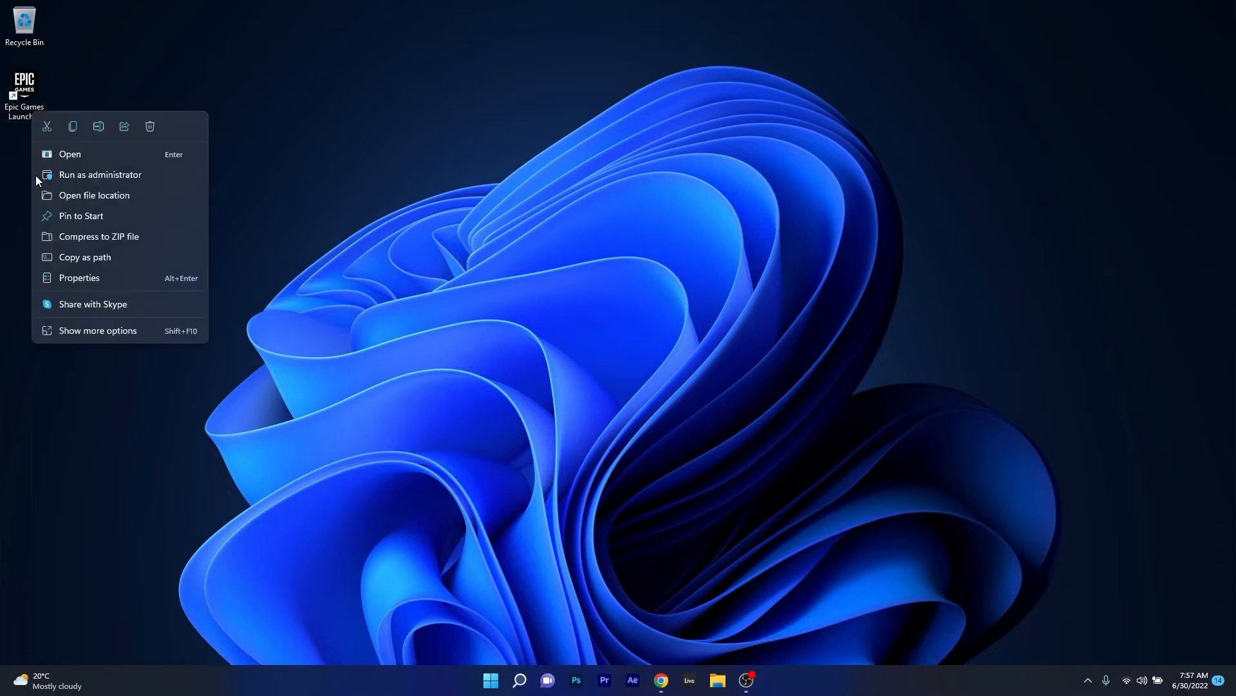
mouse_move(156, 177)
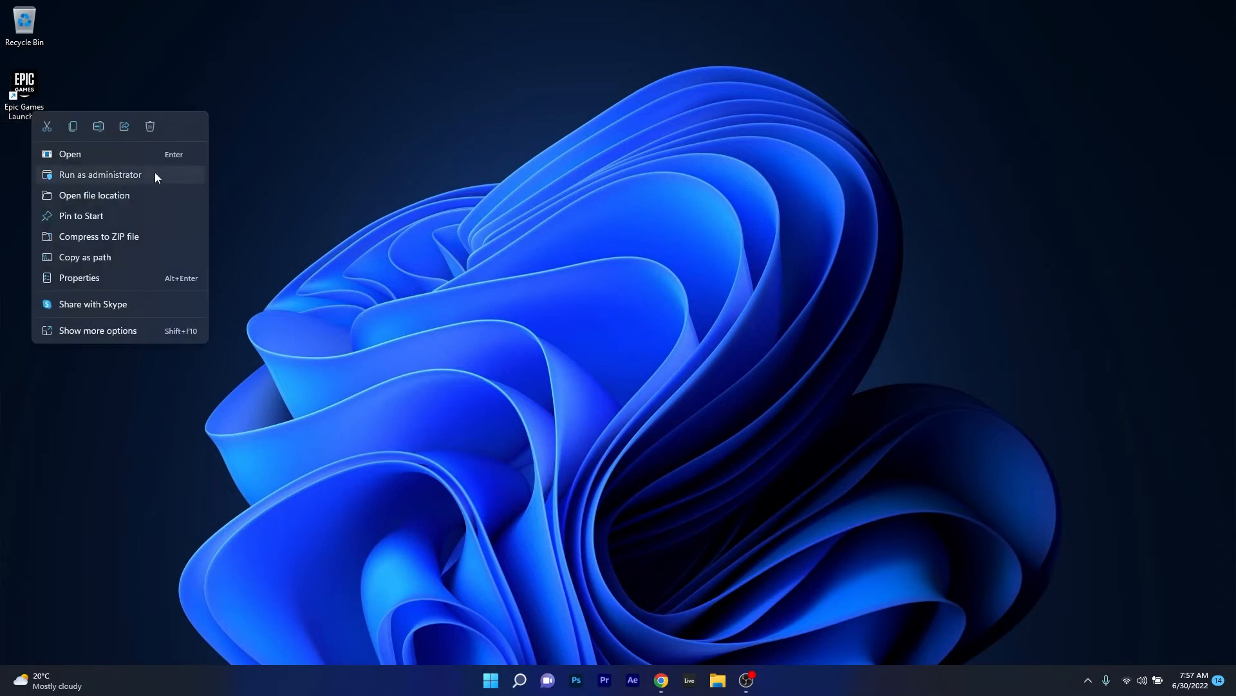
left_click(69, 154)
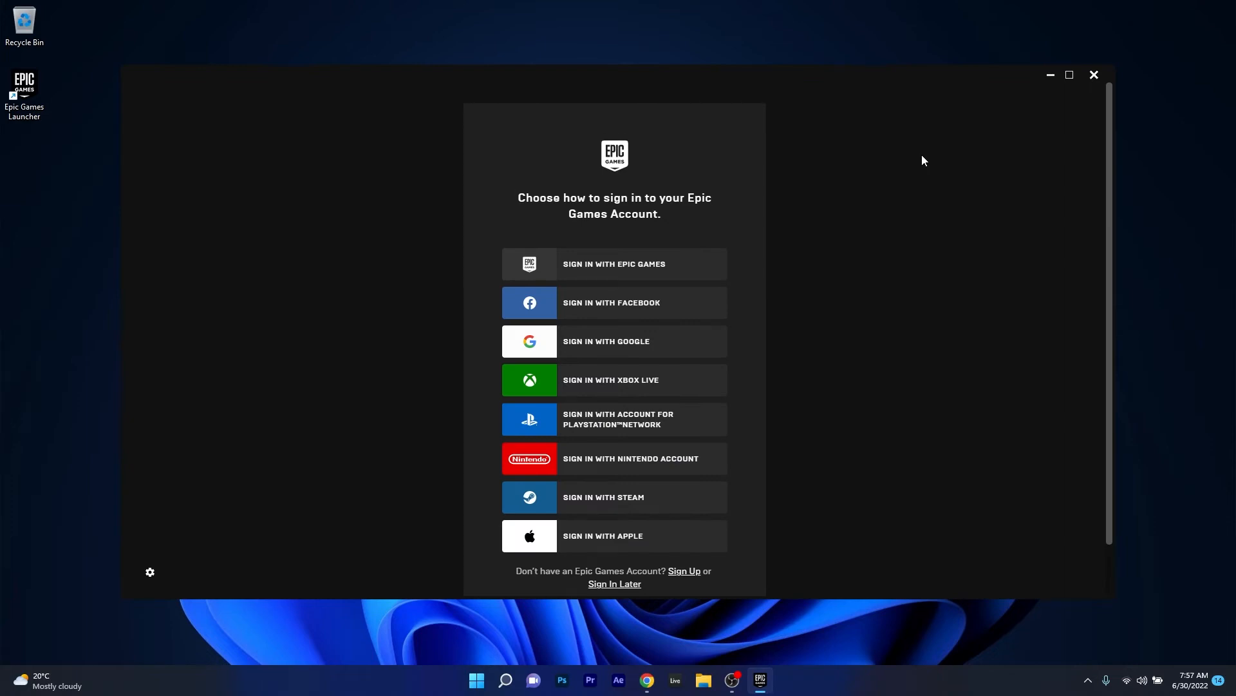
mouse_move(1136, 118)
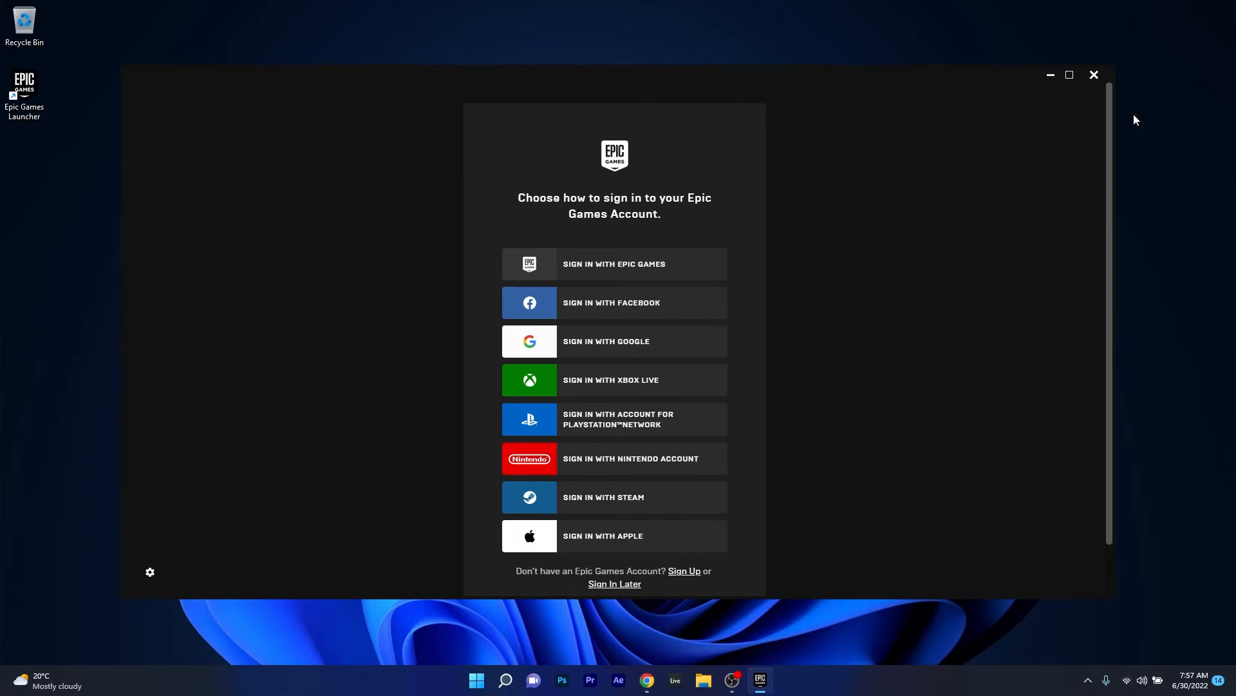
left_click(1095, 74)
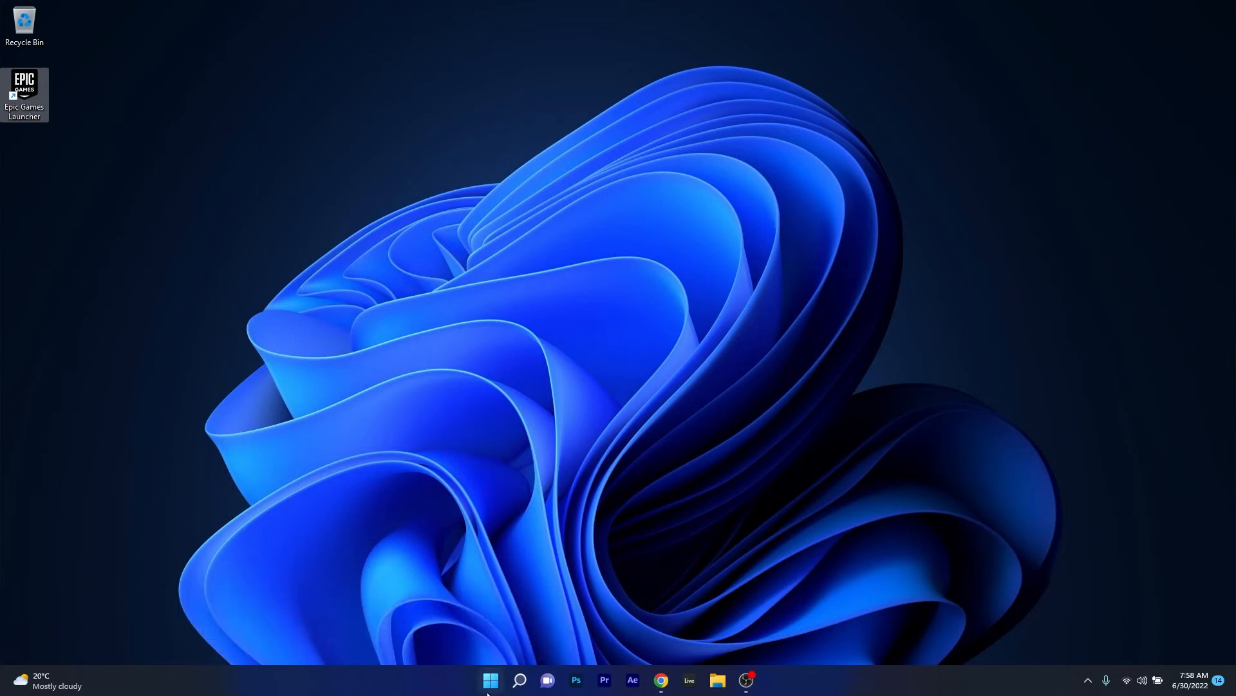
- Search 'firewall', reach the allowed apps list and unlock it with Change settings
type("firewall")
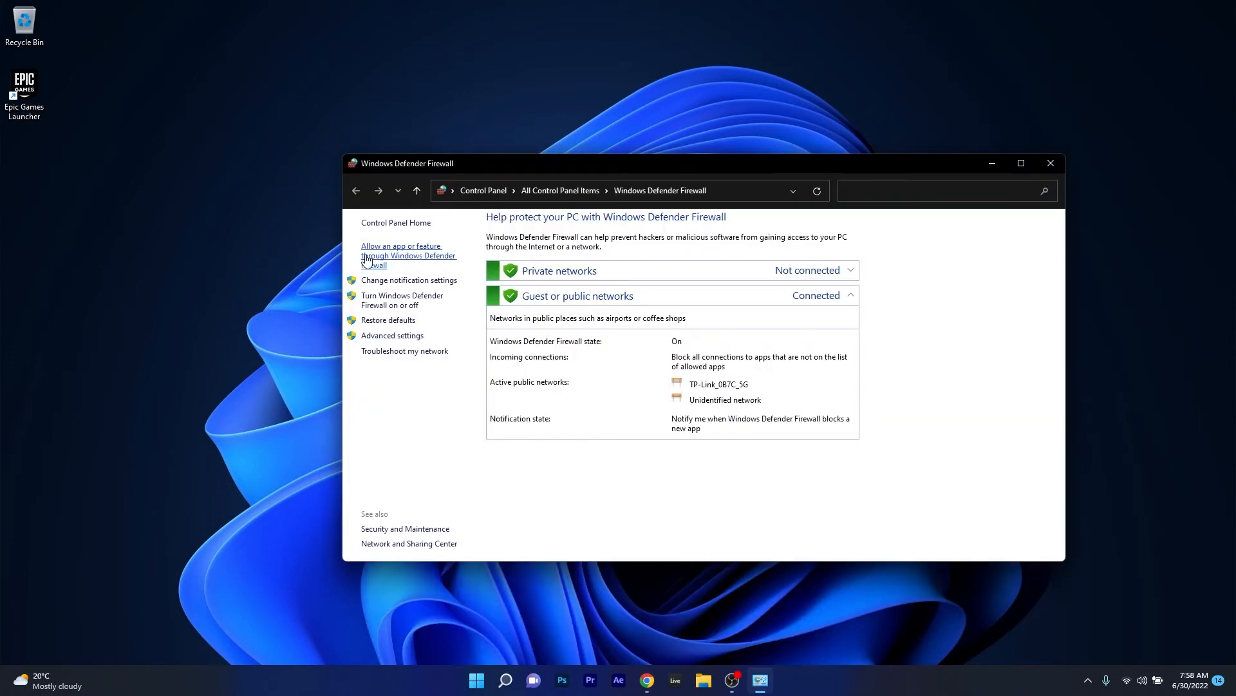
left_click(408, 255)
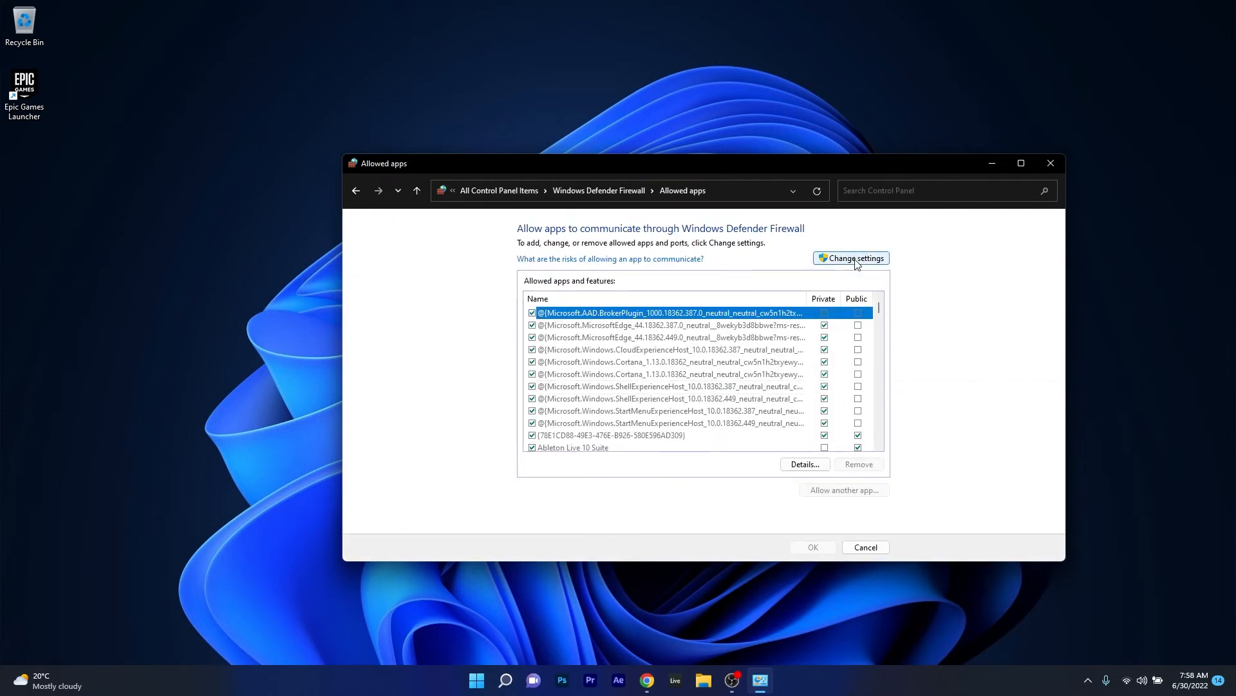
left_click(850, 258)
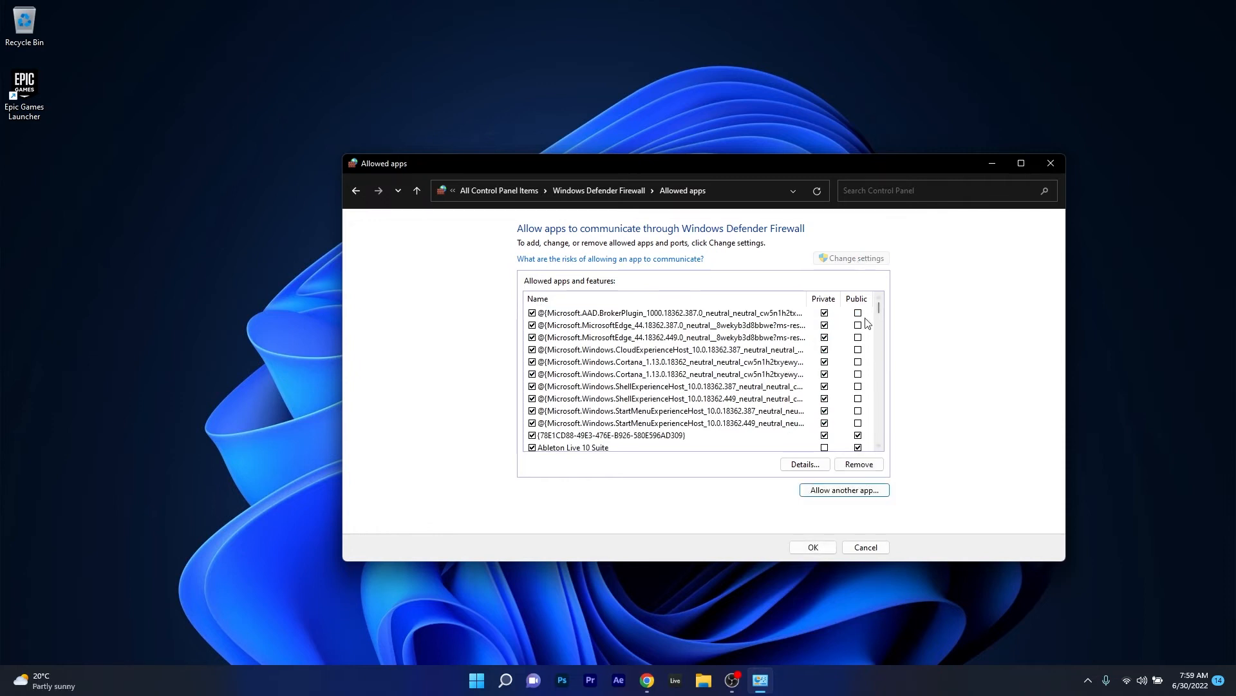
- Allow EpicGamesLauncher on Private and Public networks and save with OK
scroll("down", 3)
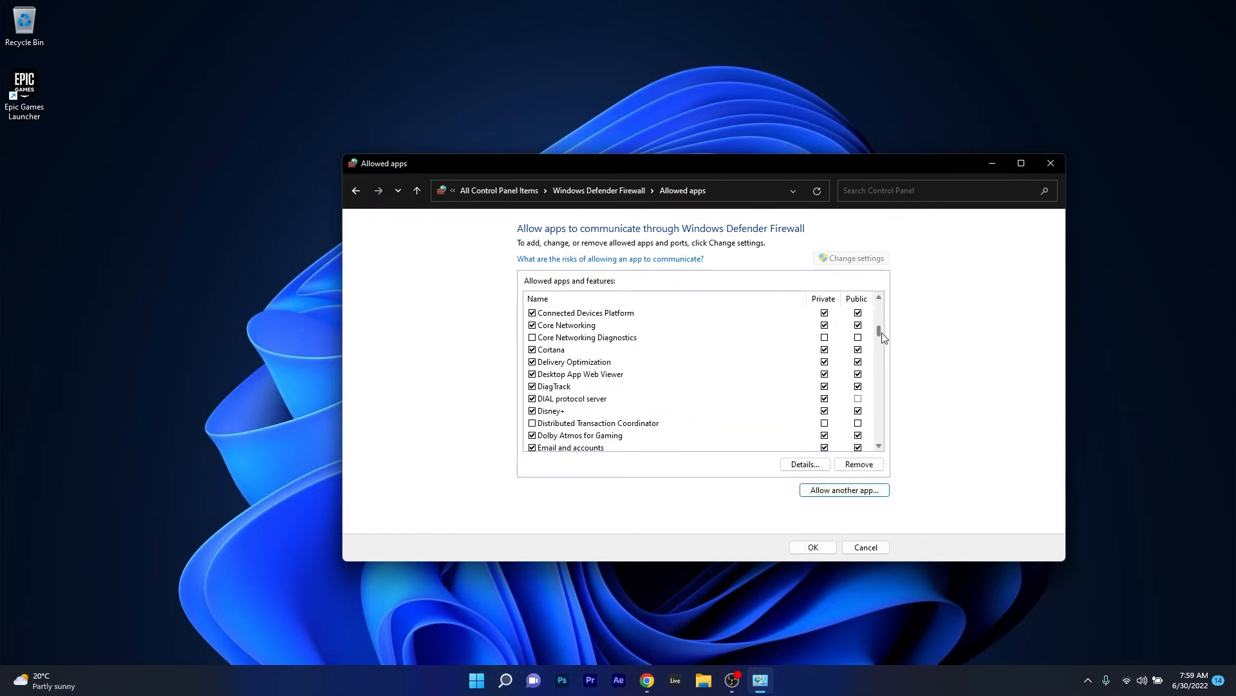
left_click(572, 410)
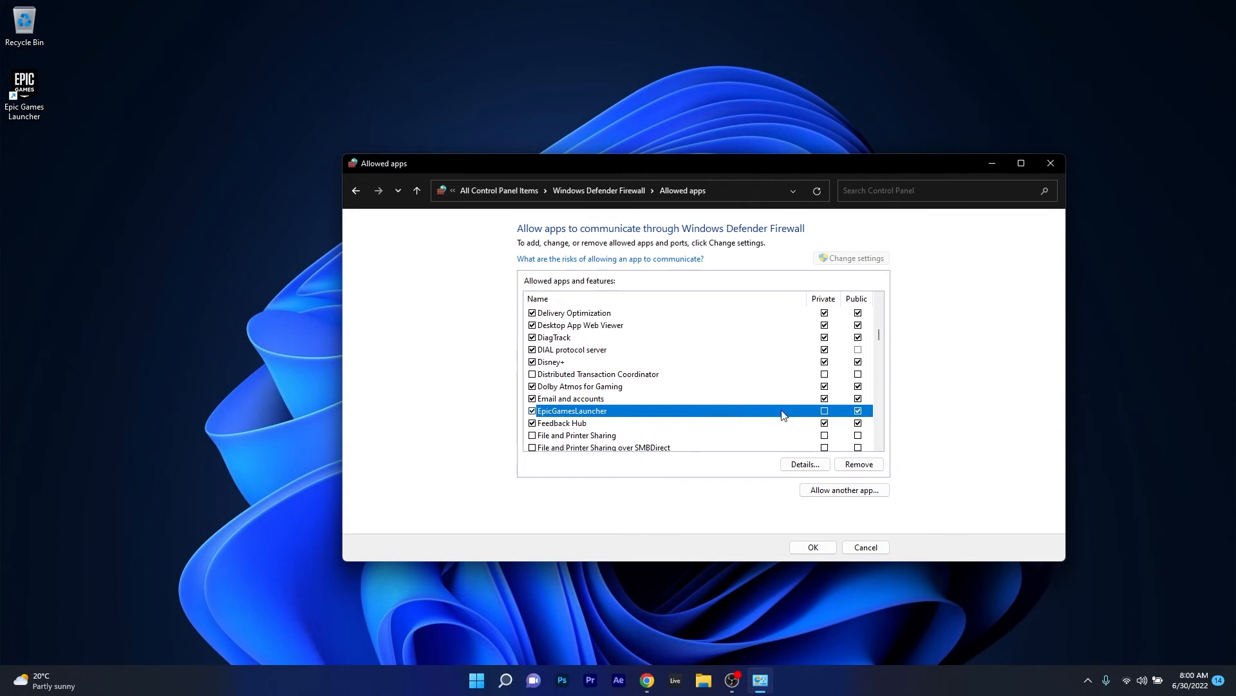
left_click(857, 409)
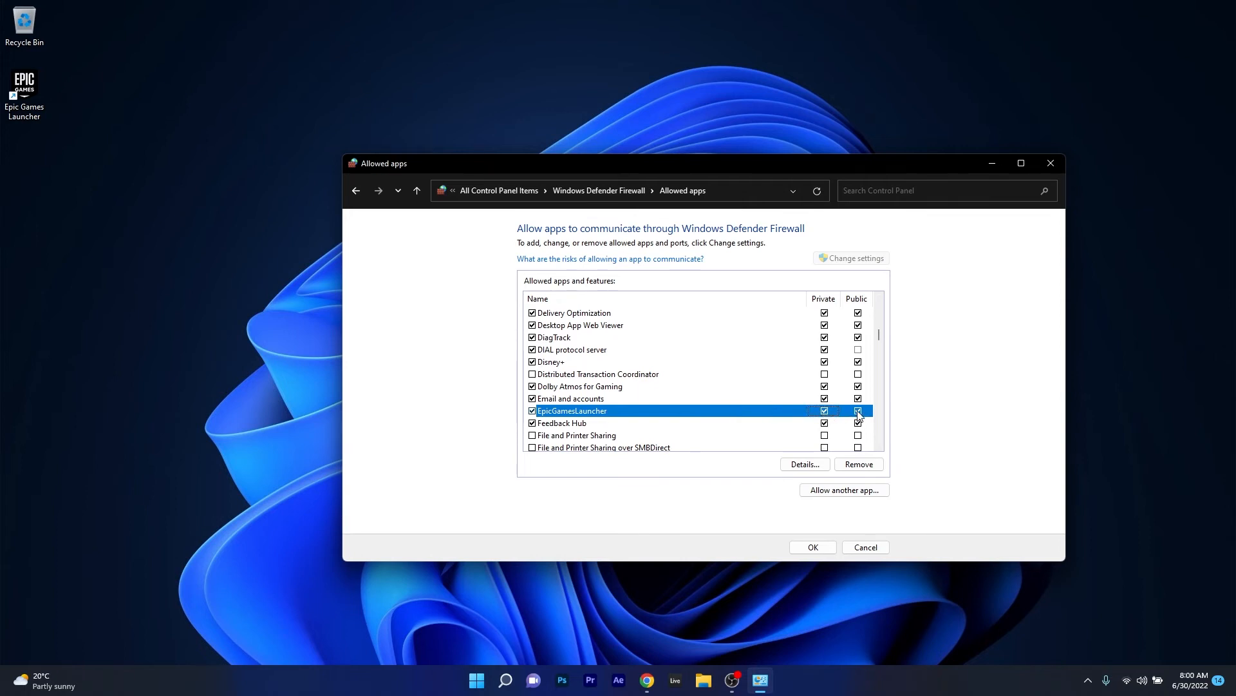
left_click(858, 410)
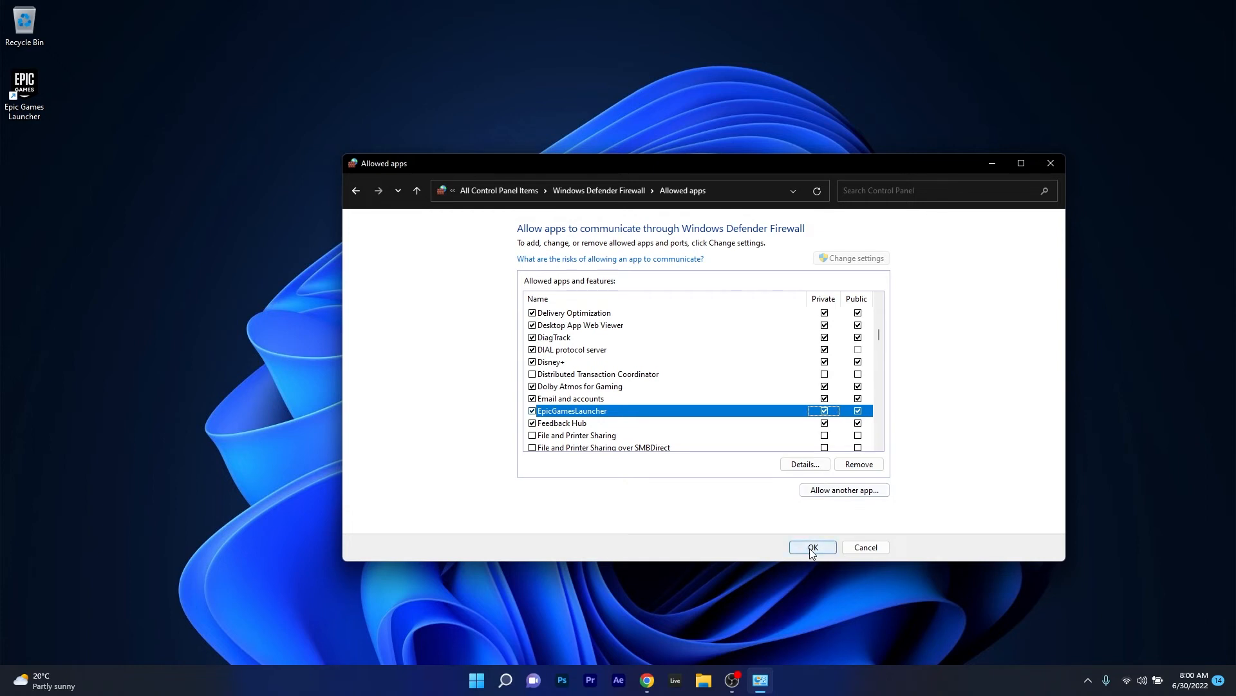
left_click(813, 546)
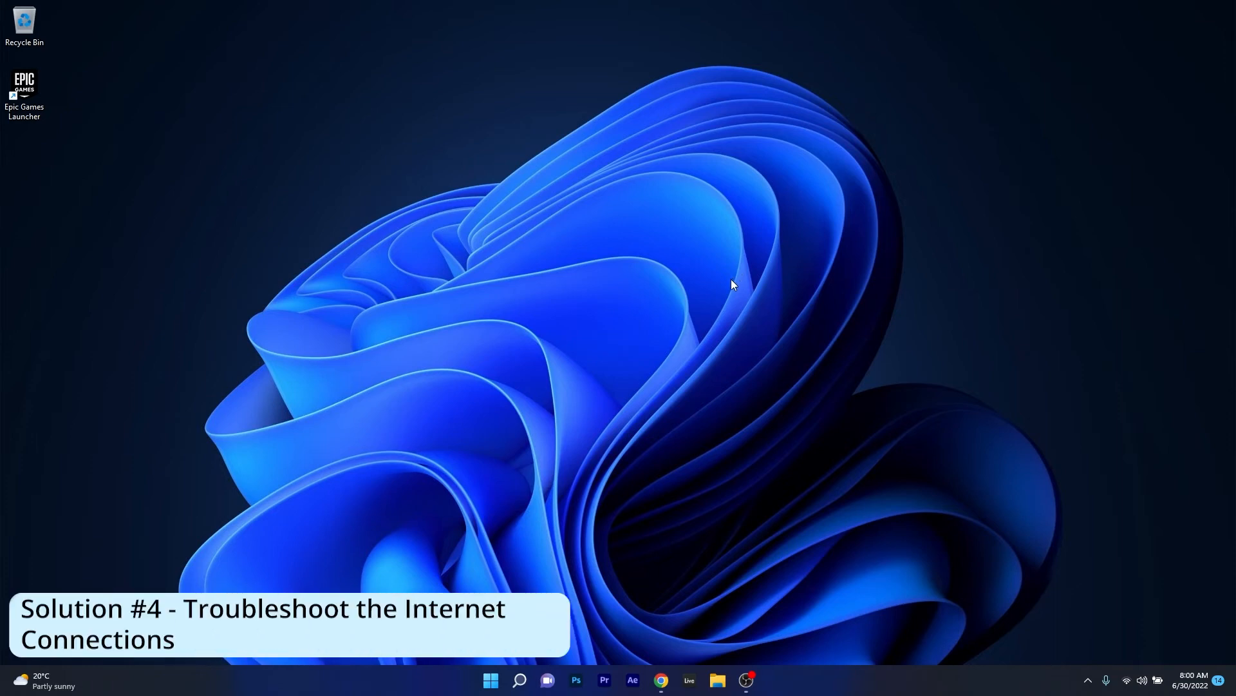
- Reach Other troubleshooters in Windows Settings and run the Internet Connections troubleshooter
left_click(490, 680)
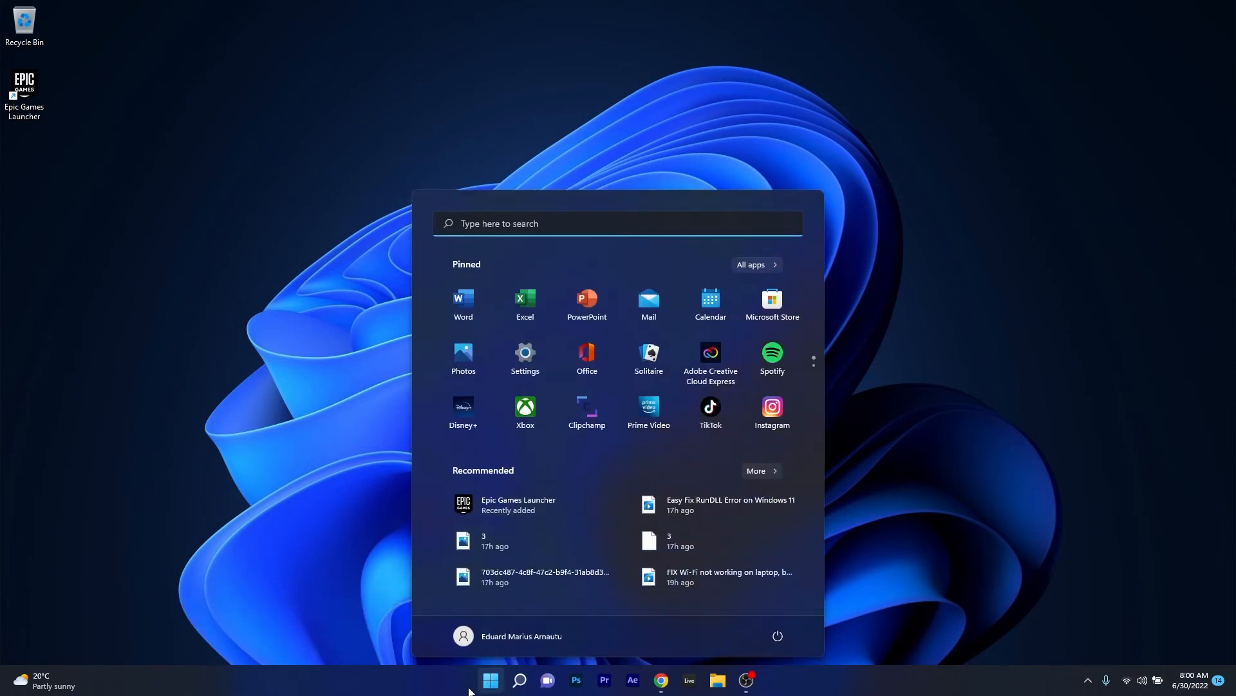
left_click(524, 353)
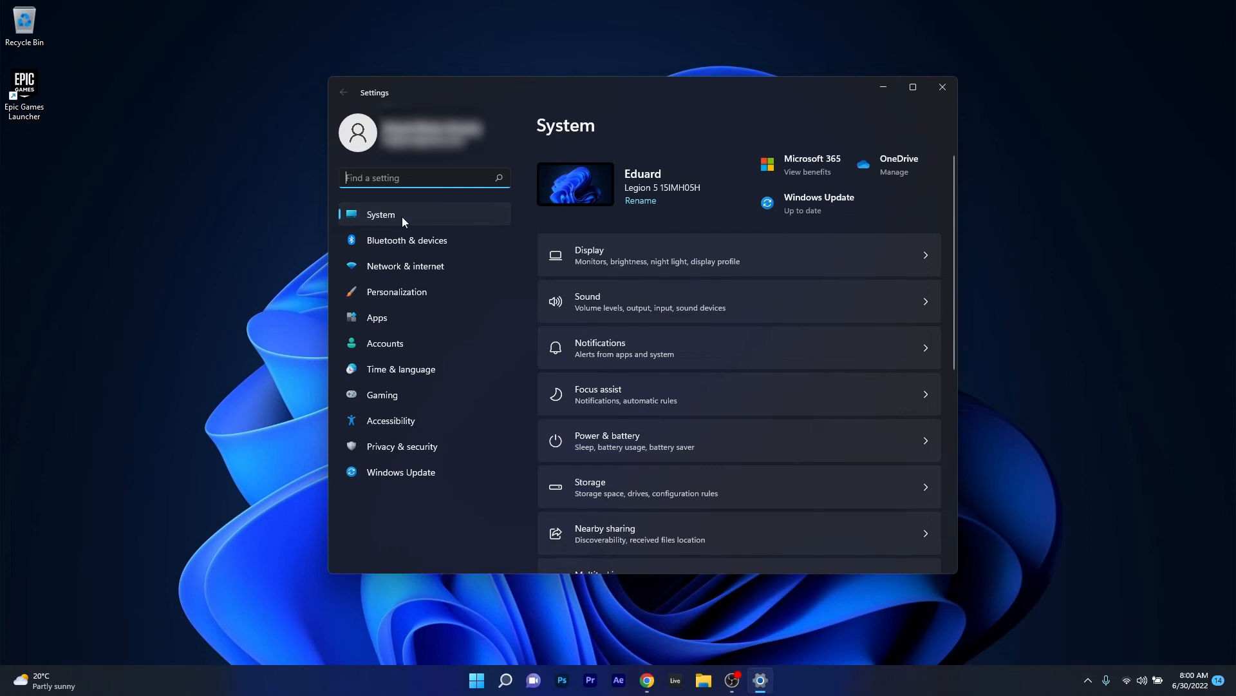
mouse_move(718, 326)
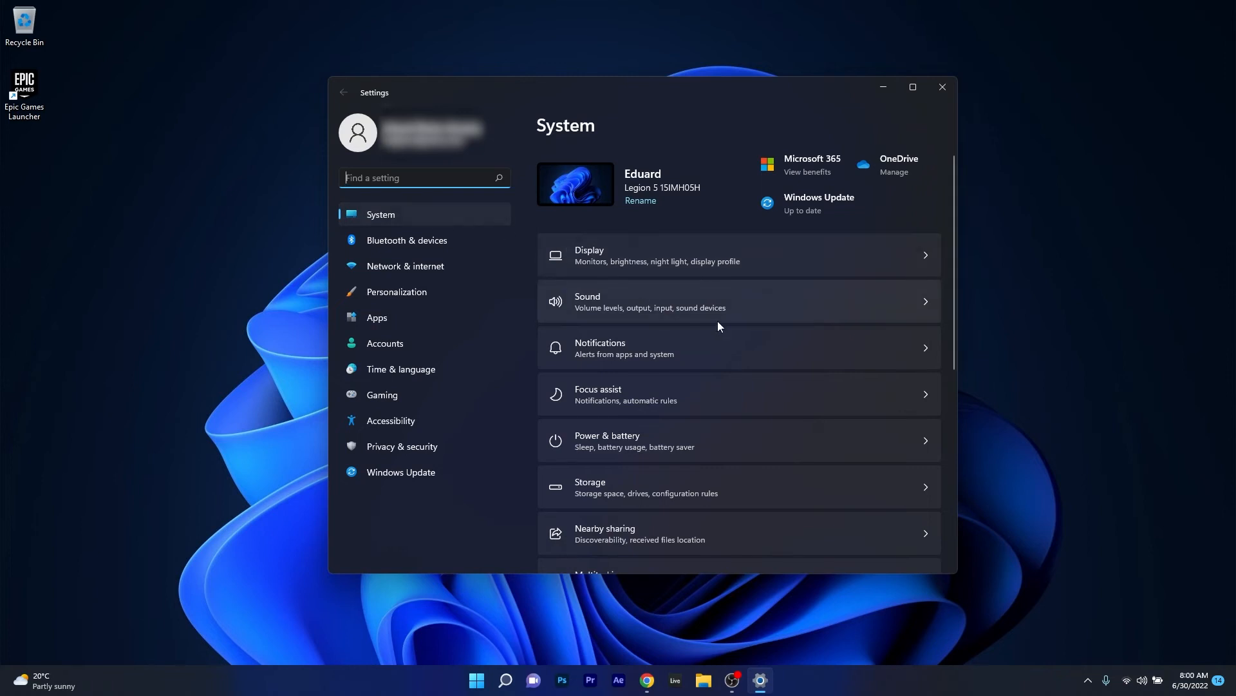
scroll("down", 3)
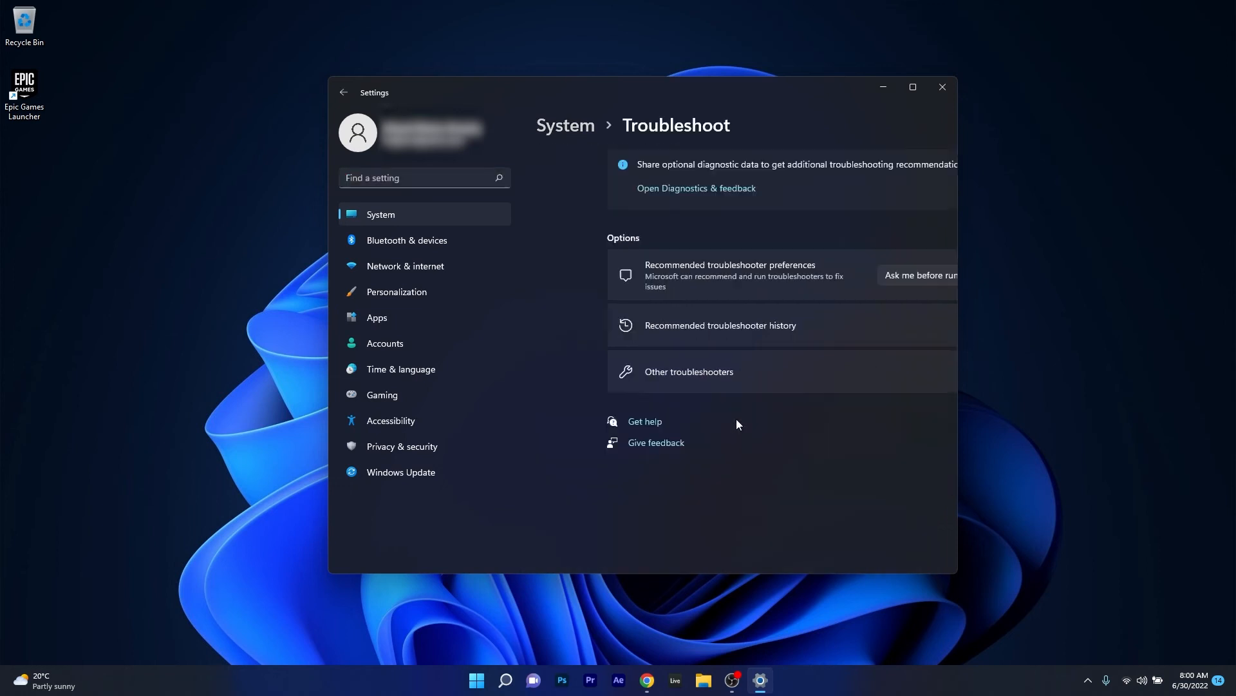
left_click(688, 371)
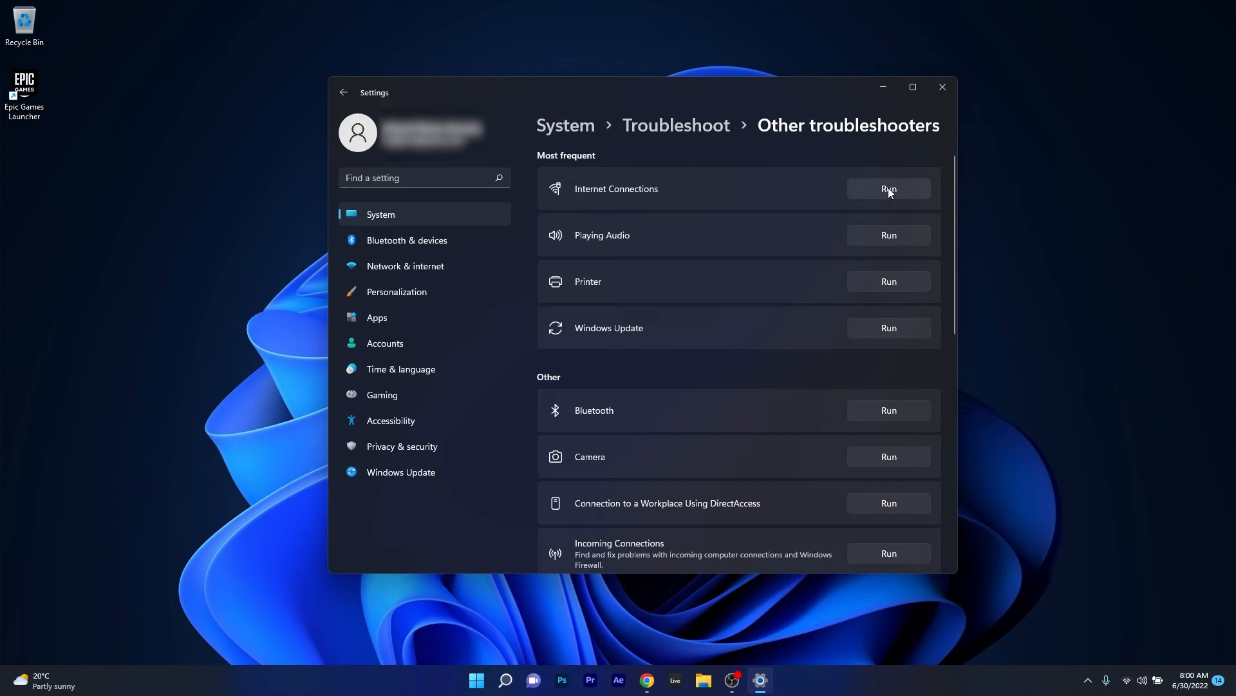
left_click(887, 188)
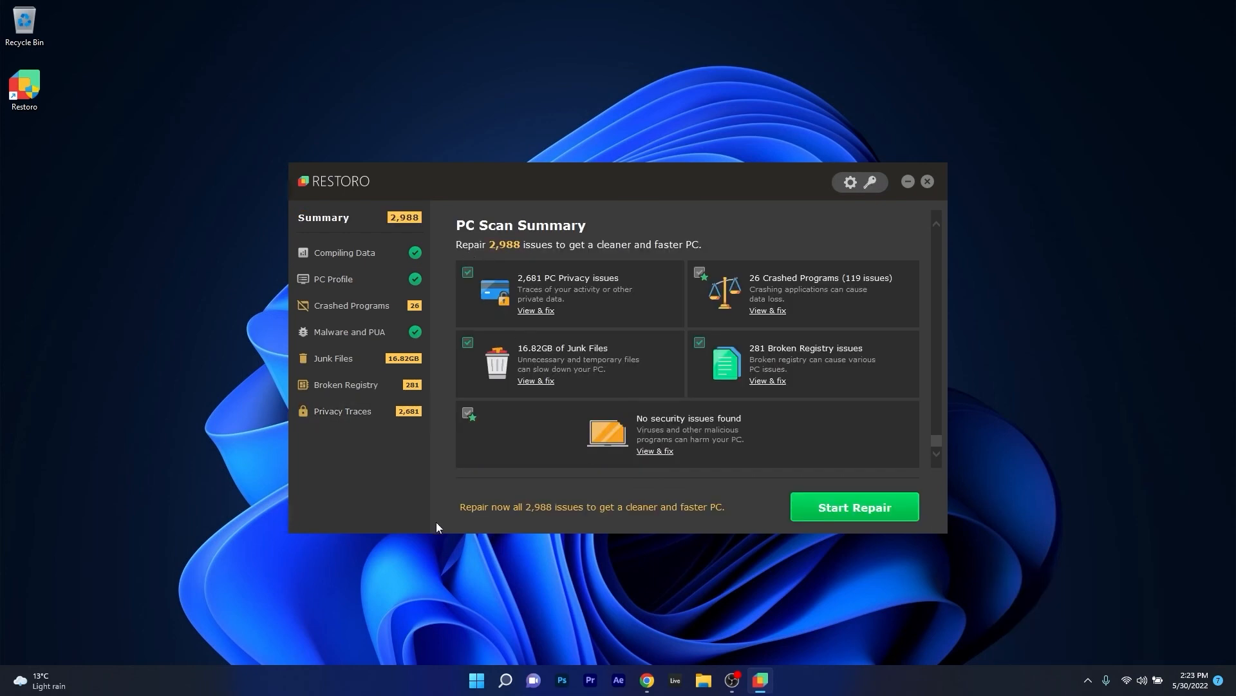
scroll("down", 3)
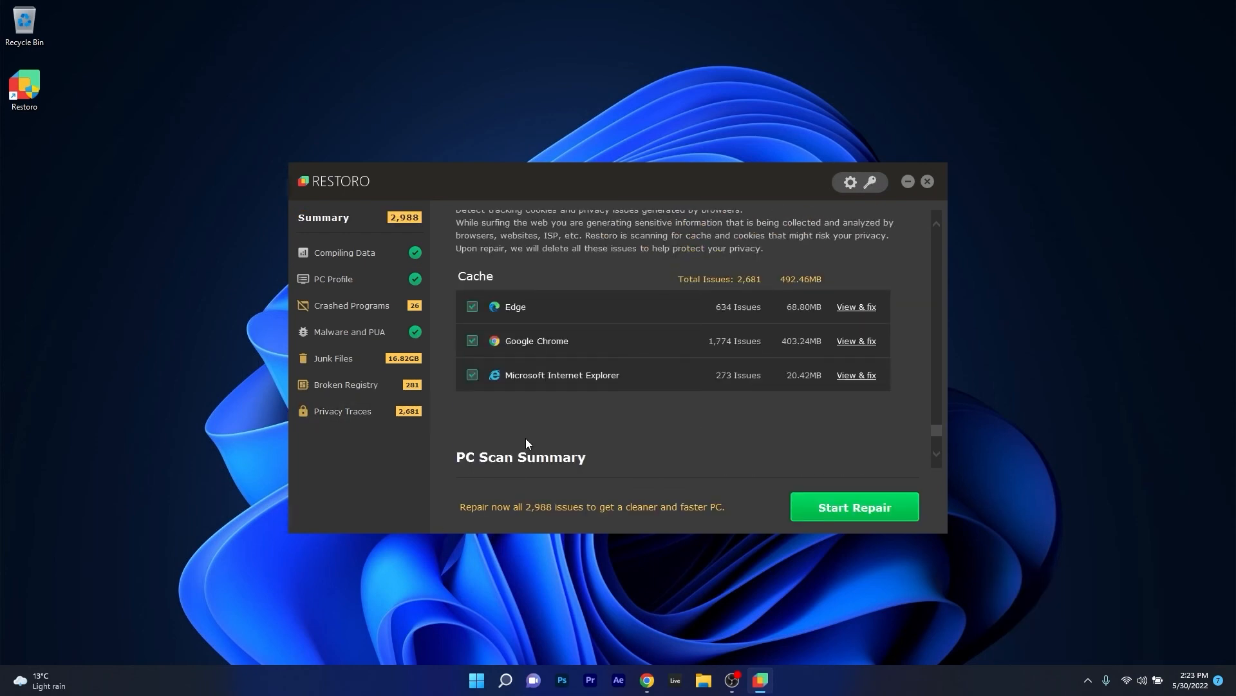
scroll("up", 3)
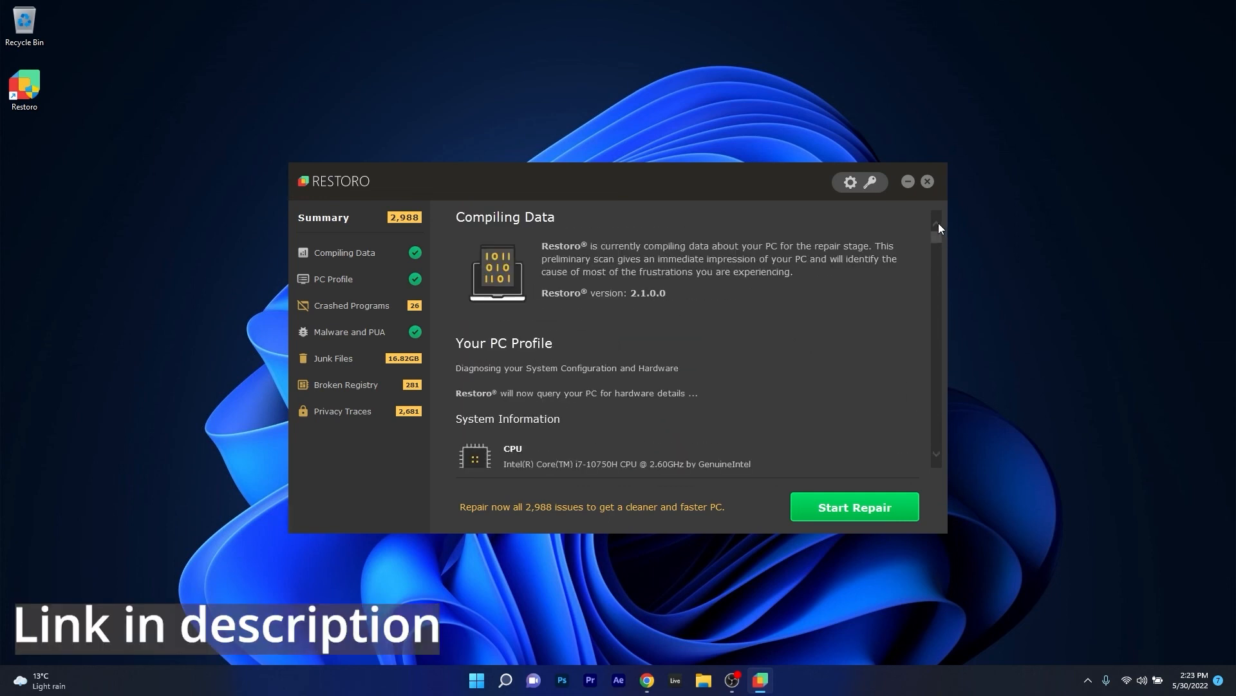
mouse_move(347, 275)
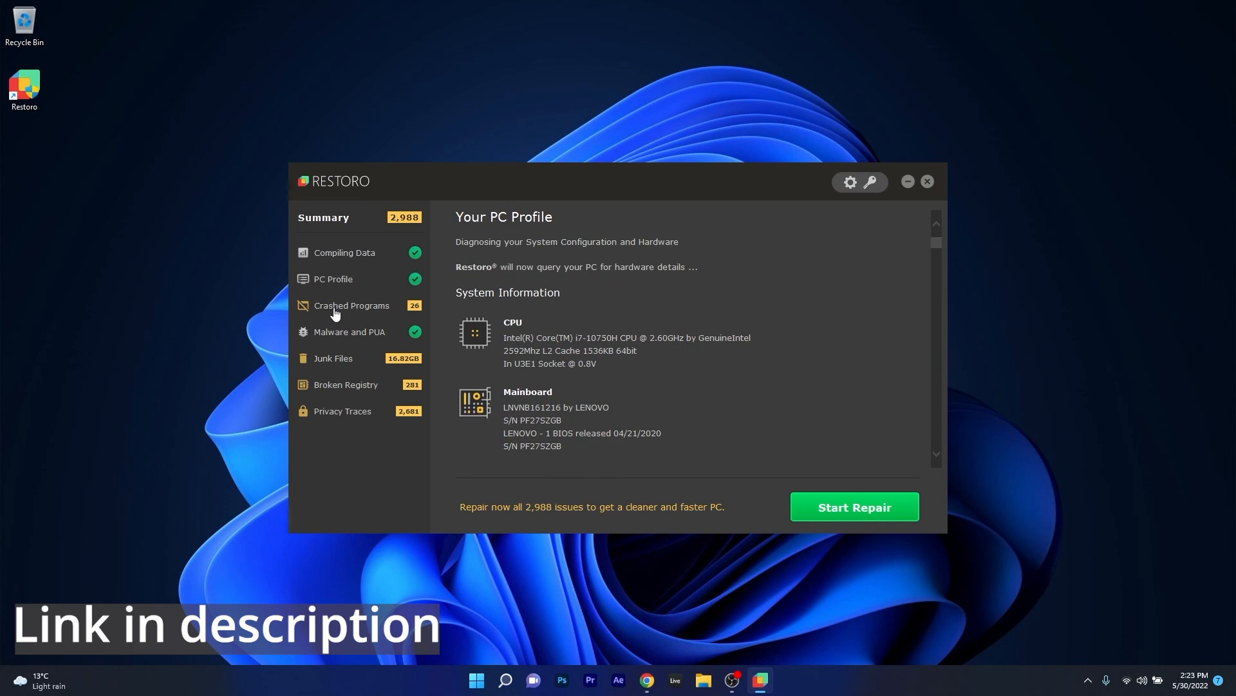
left_click(926, 182)
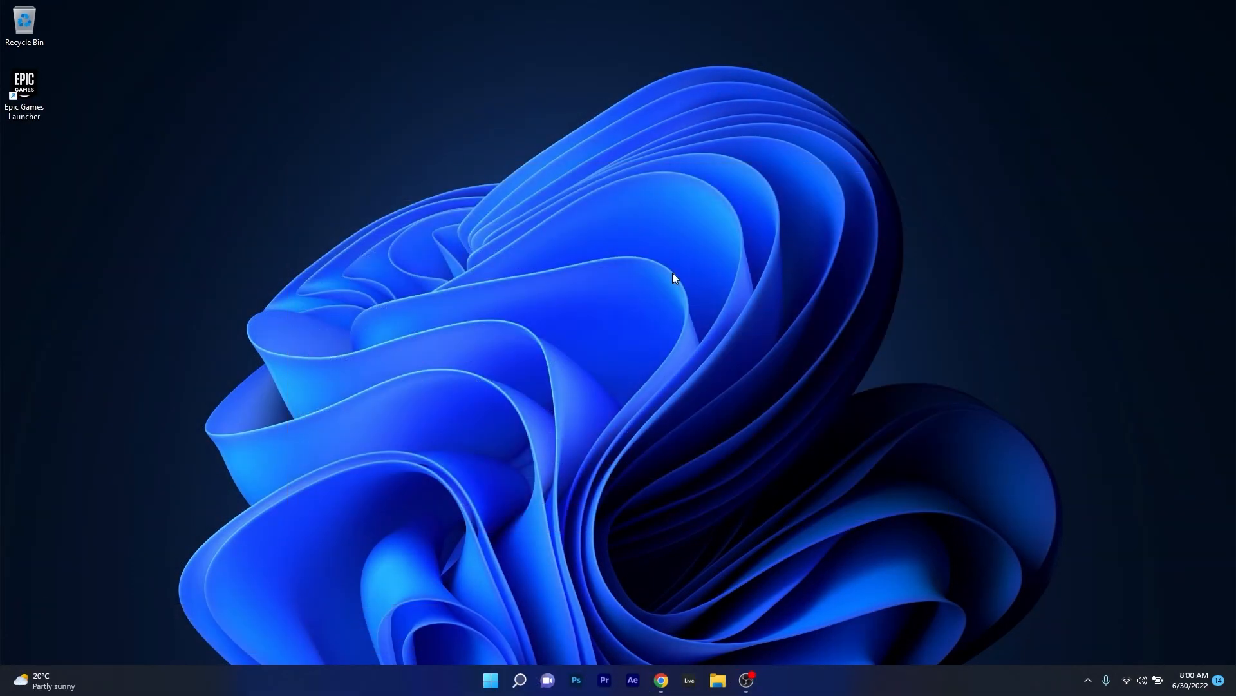